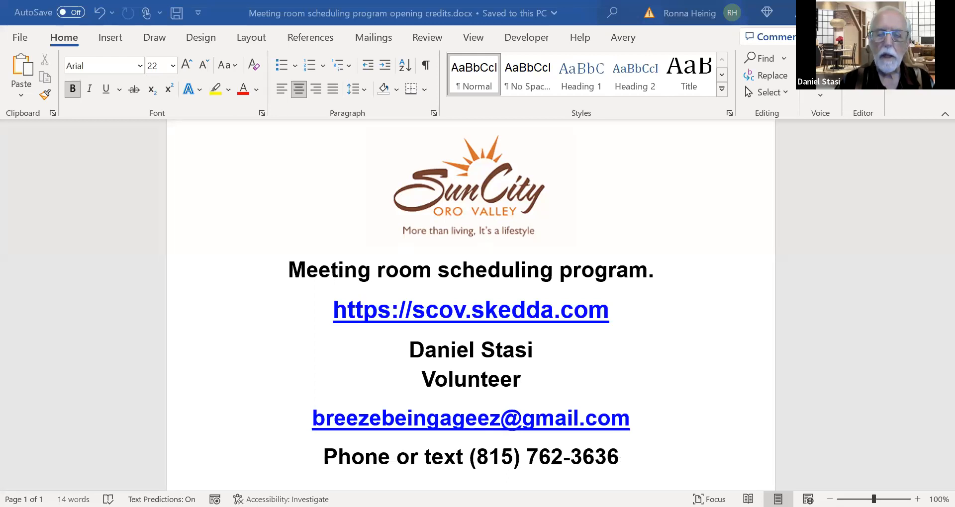
Bring the Skedda site into view showing the Activity Center floor map for October 9, 2023
left_click(470, 309)
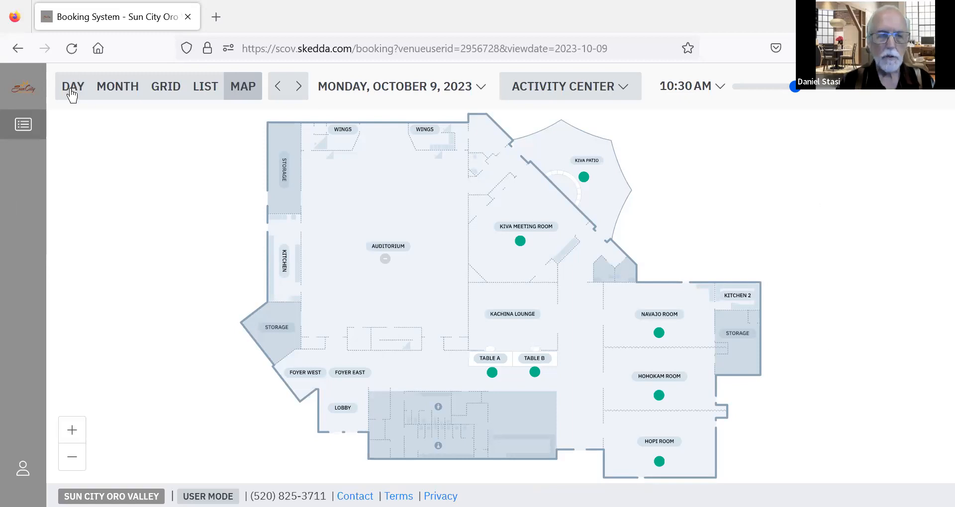
mouse_move(23, 467)
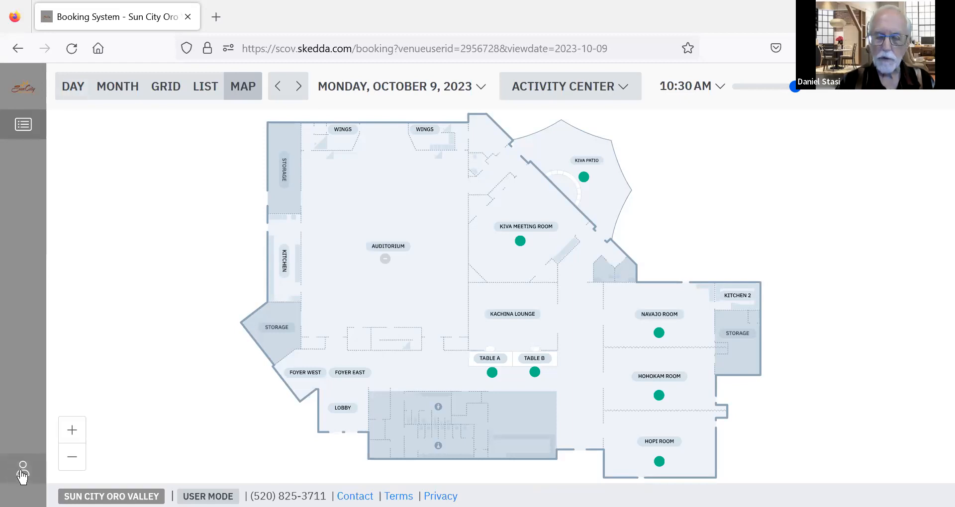
mouse_move(22, 467)
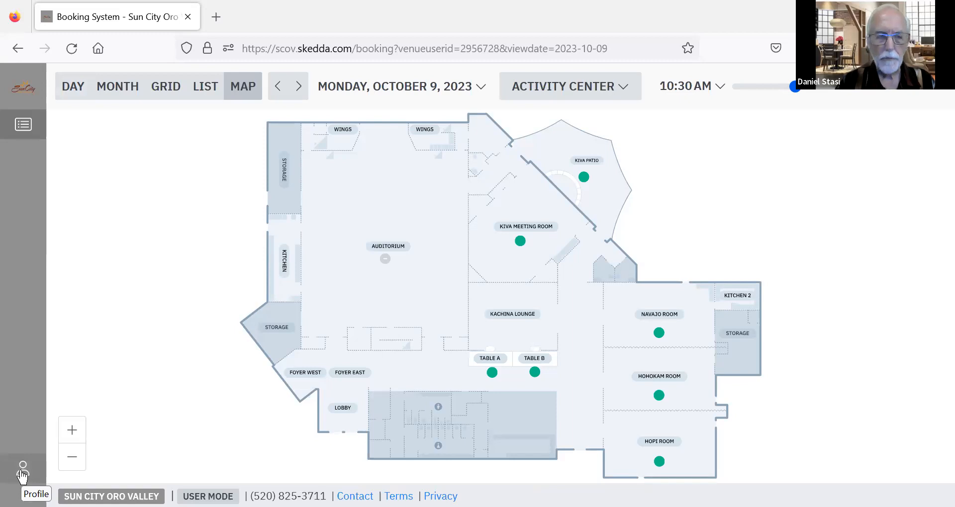
mouse_move(78, 102)
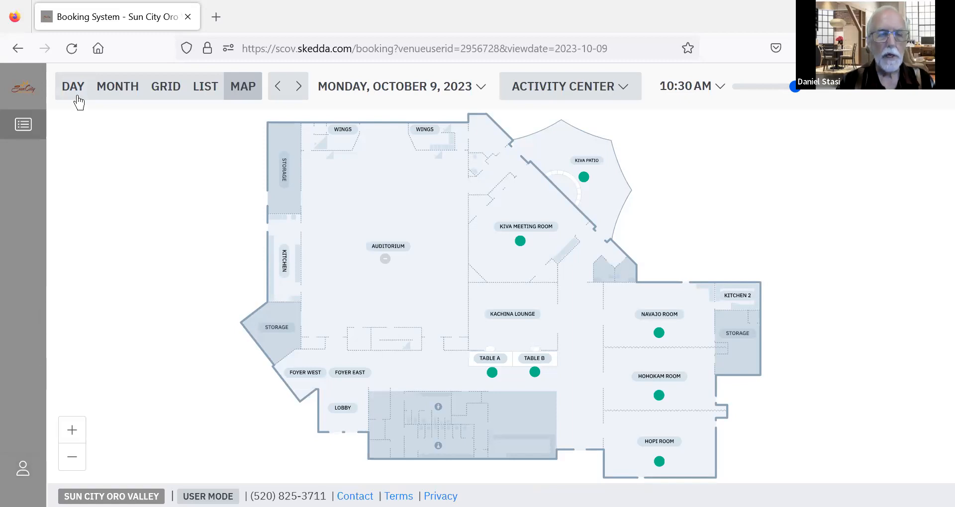
mouse_move(102, 96)
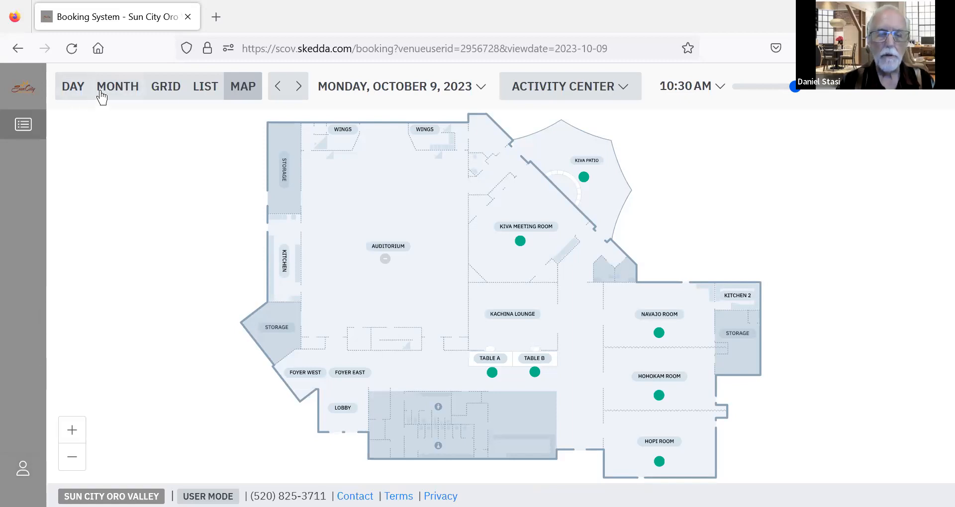
mouse_move(209, 94)
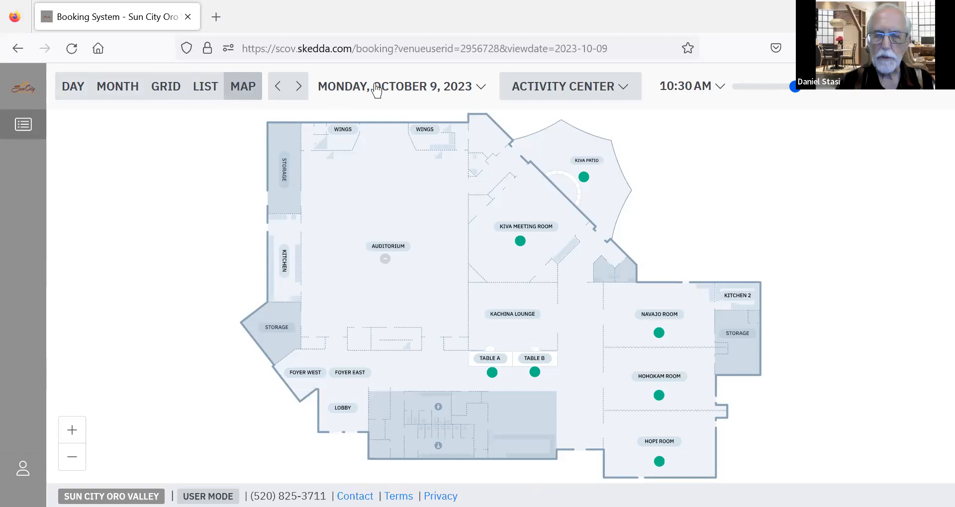
mouse_move(605, 86)
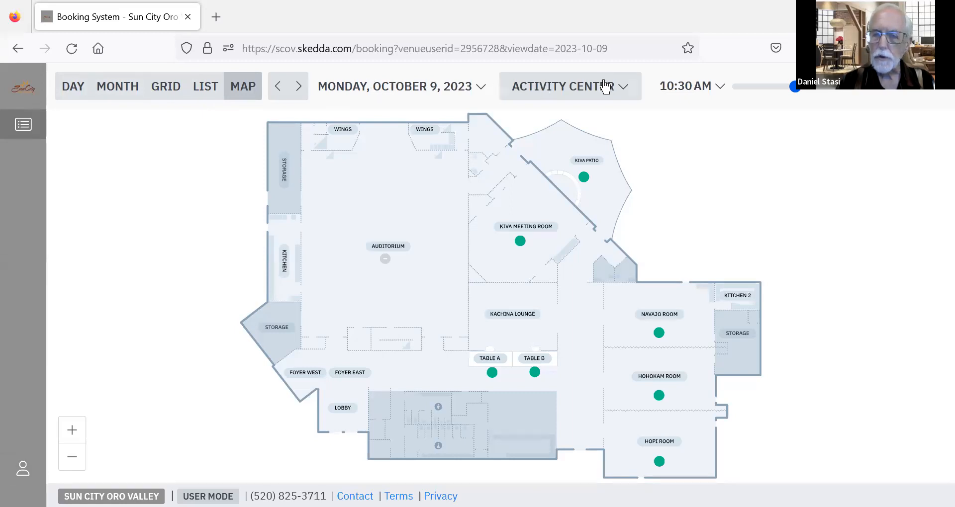
mouse_move(513, 305)
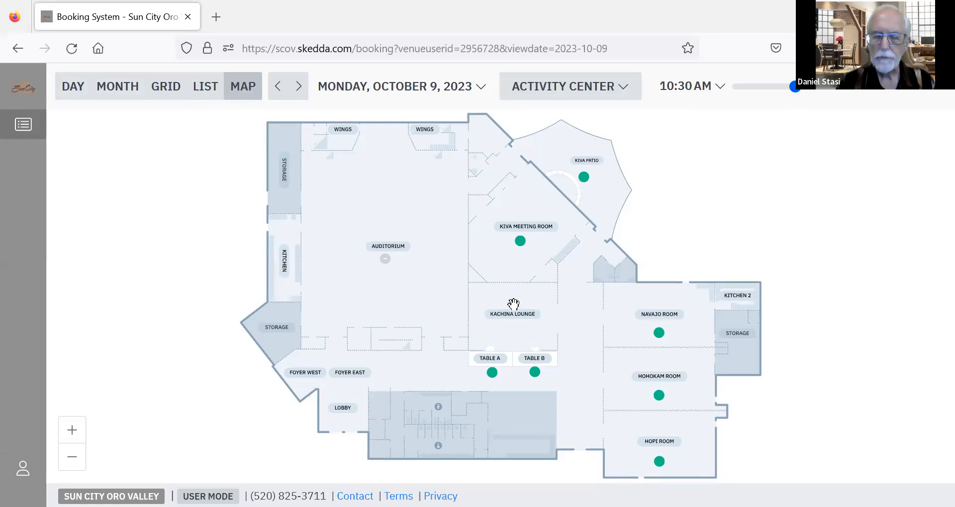
mouse_move(507, 348)
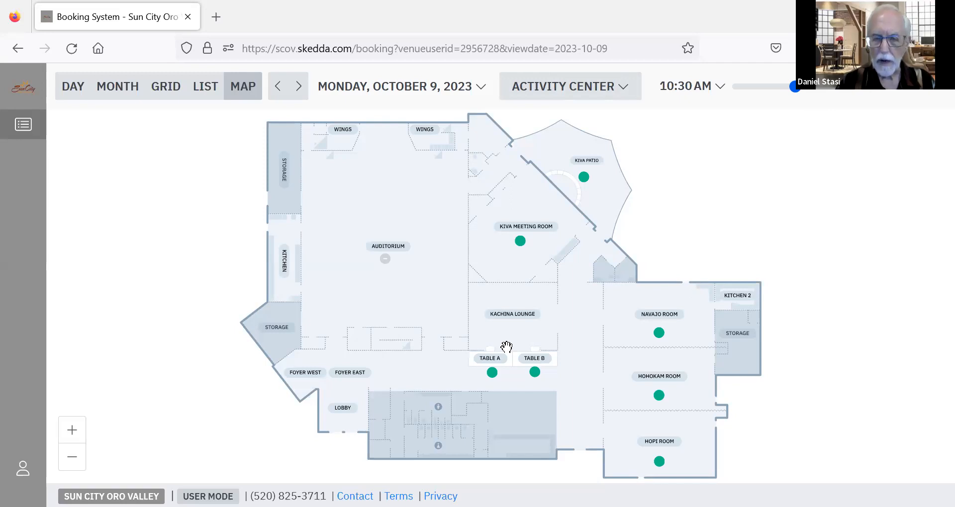
mouse_move(505, 350)
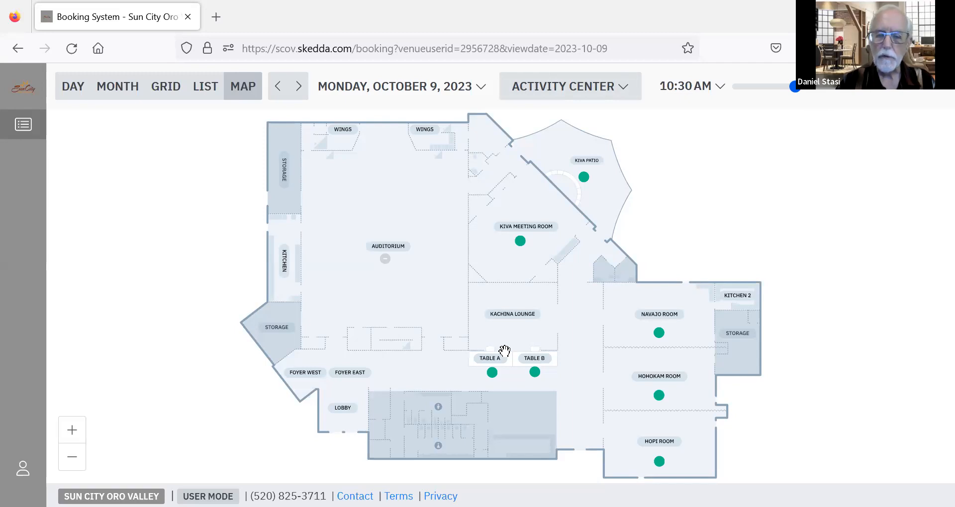
mouse_move(562, 172)
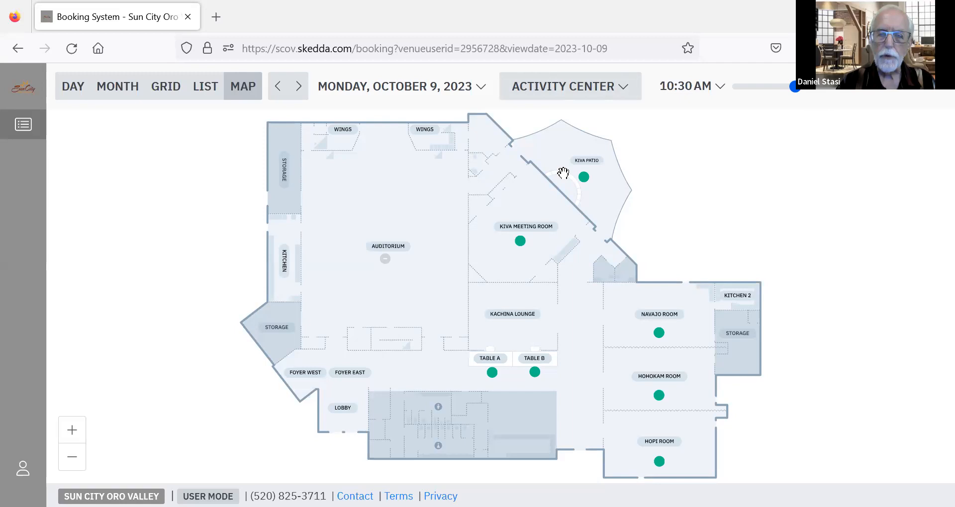
mouse_move(498, 383)
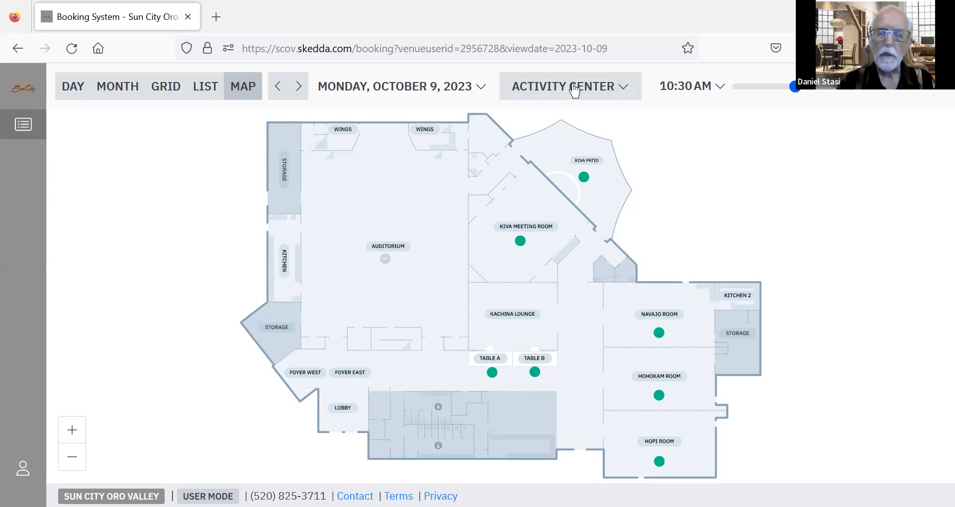
Cycle the map through the AFC, Catalina Vista and Desert Oasis floor plans to Welcome Center
left_click(568, 87)
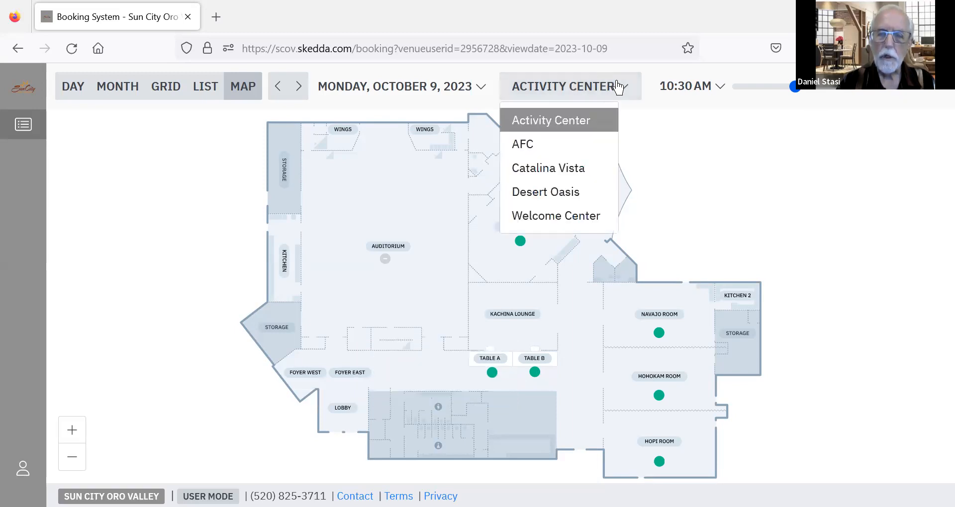
left_click(522, 145)
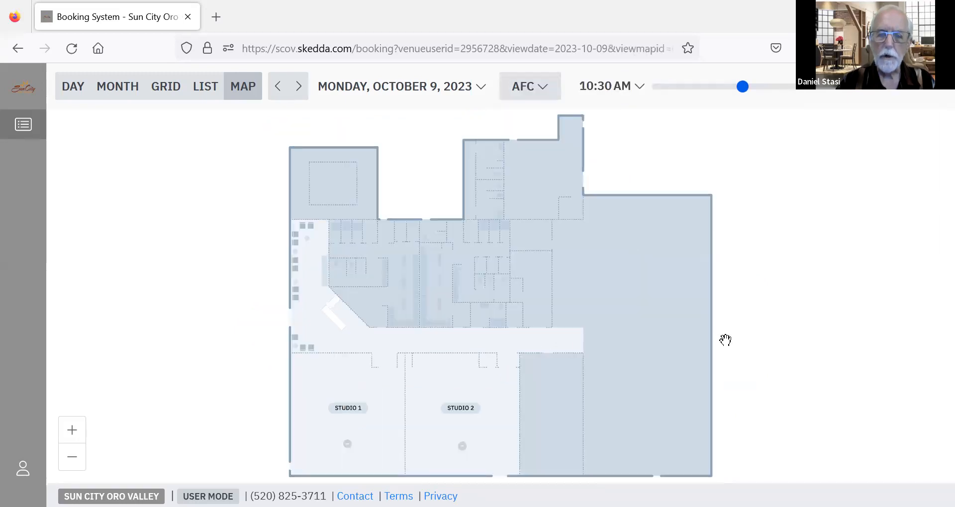
mouse_move(608, 144)
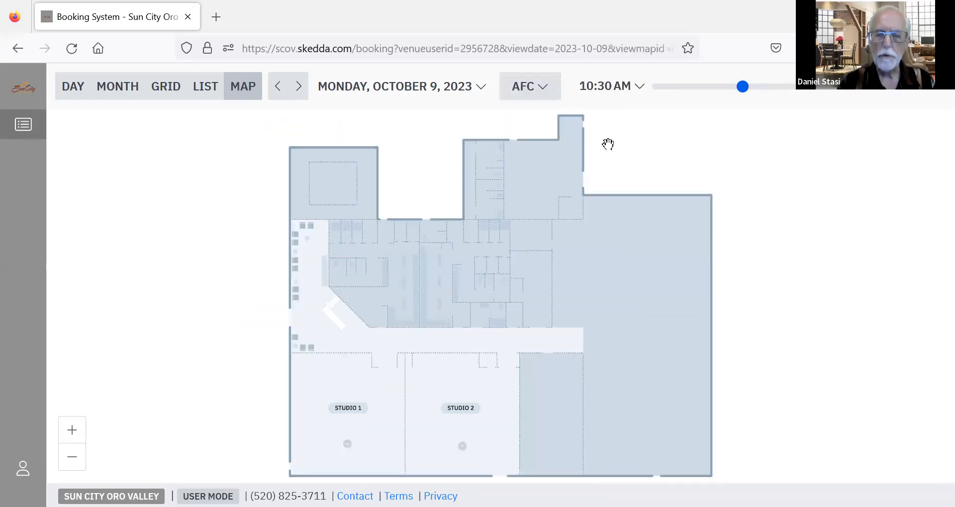
left_click(529, 86)
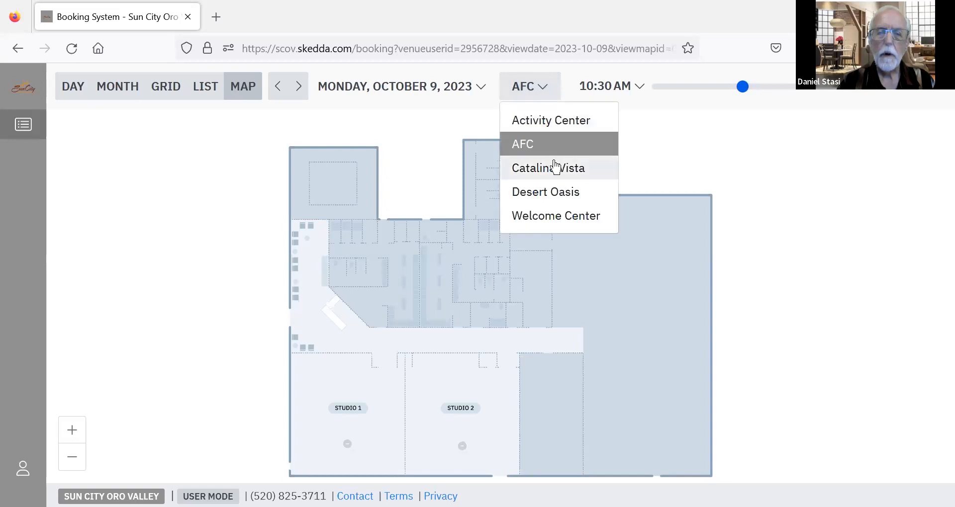
left_click(547, 168)
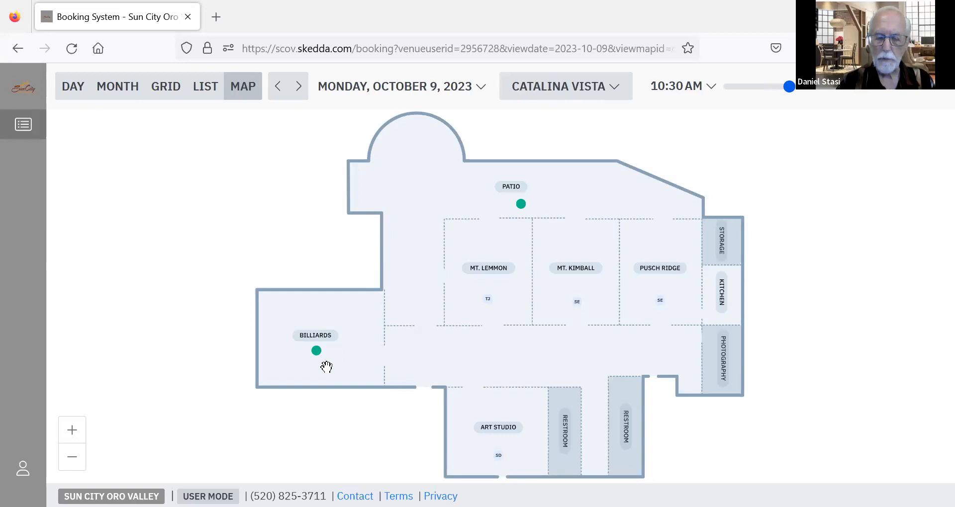
mouse_move(502, 457)
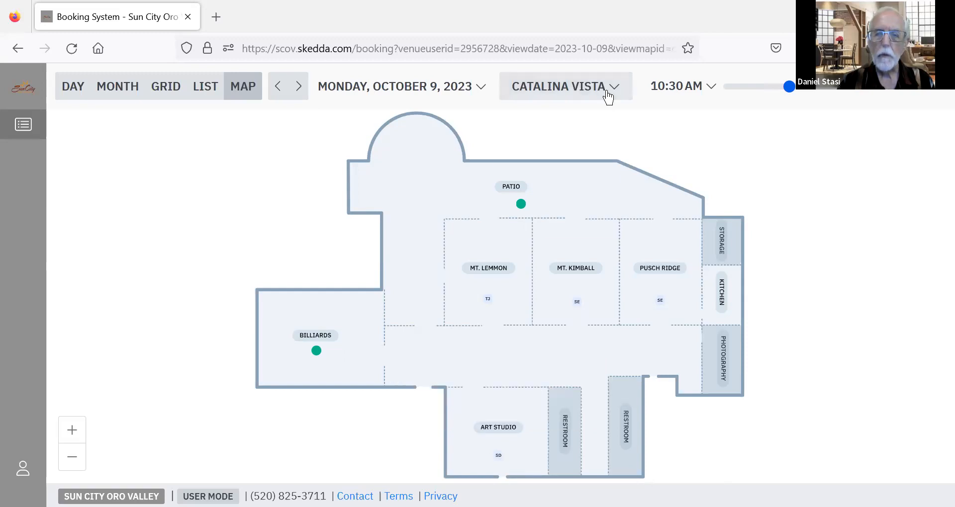
left_click(557, 86)
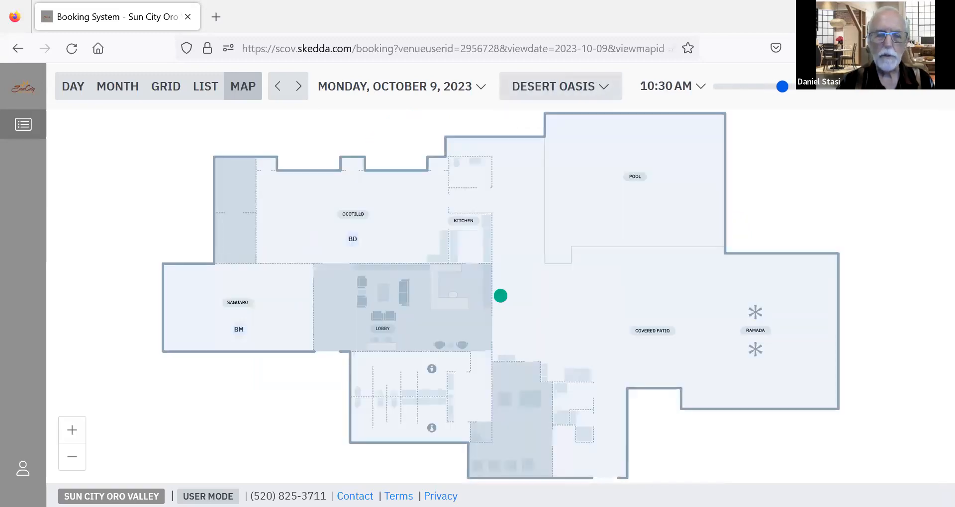
mouse_move(356, 257)
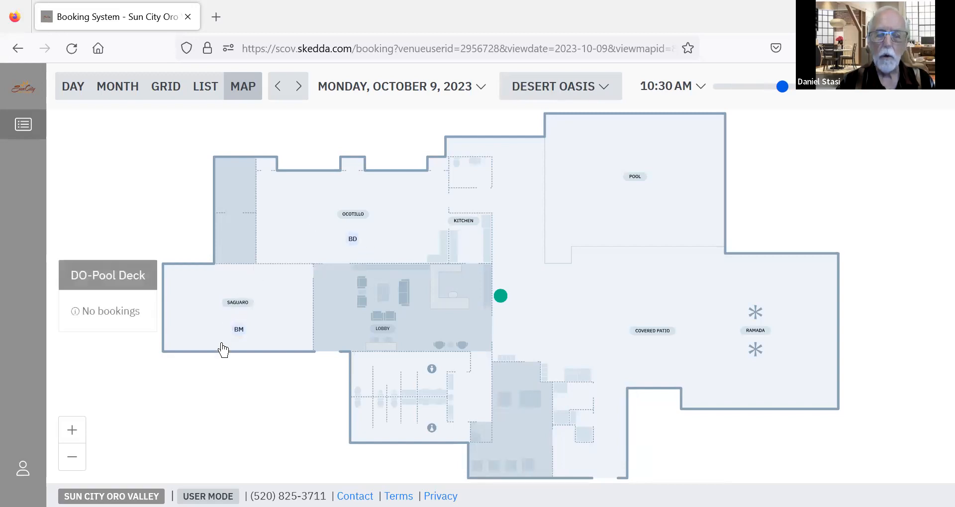
mouse_move(504, 310)
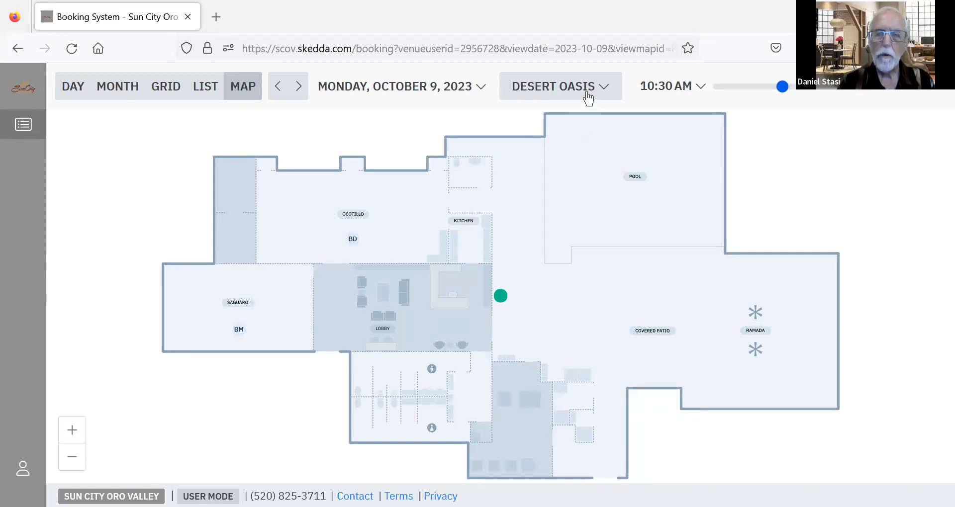
left_click(552, 86)
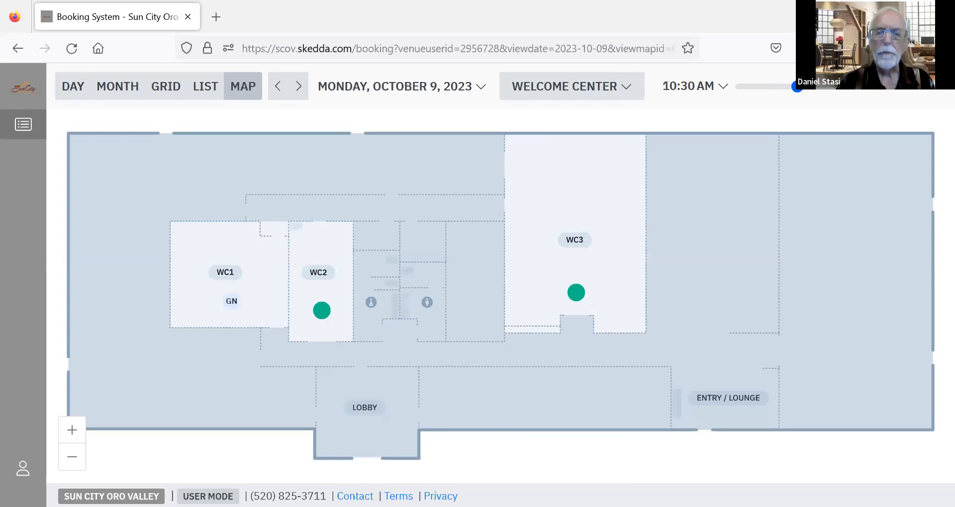
mouse_move(165, 86)
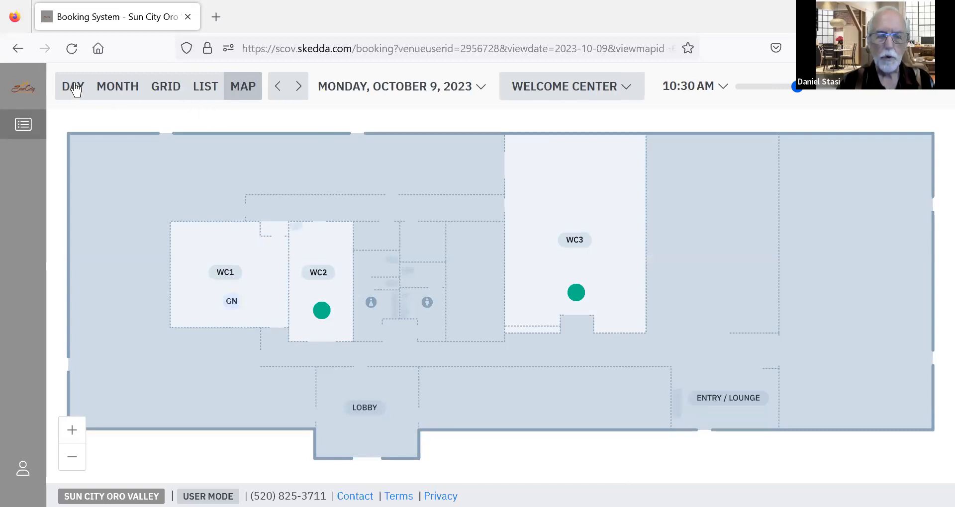
Switch to the Day schedule and filter the view to Catalina Vista-CV rooms
left_click(73, 86)
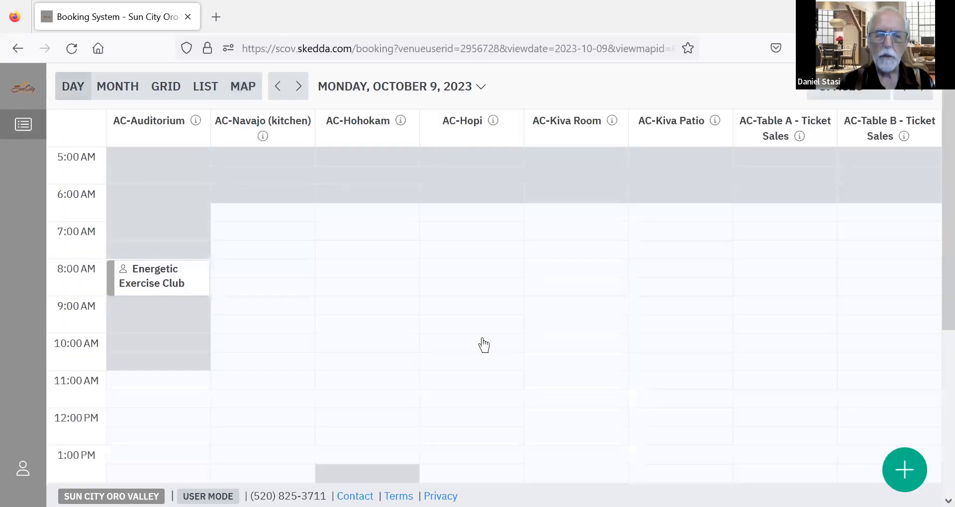
mouse_move(752, 265)
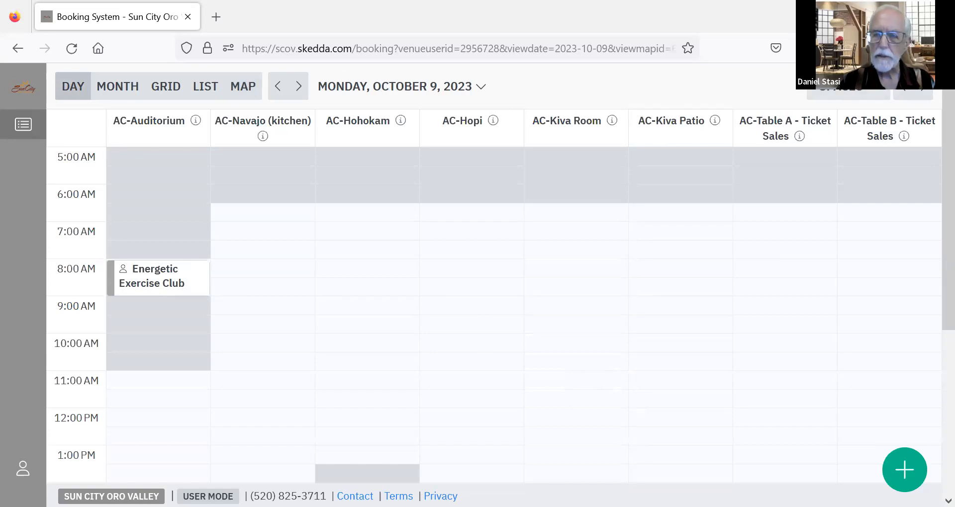
left_click(846, 88)
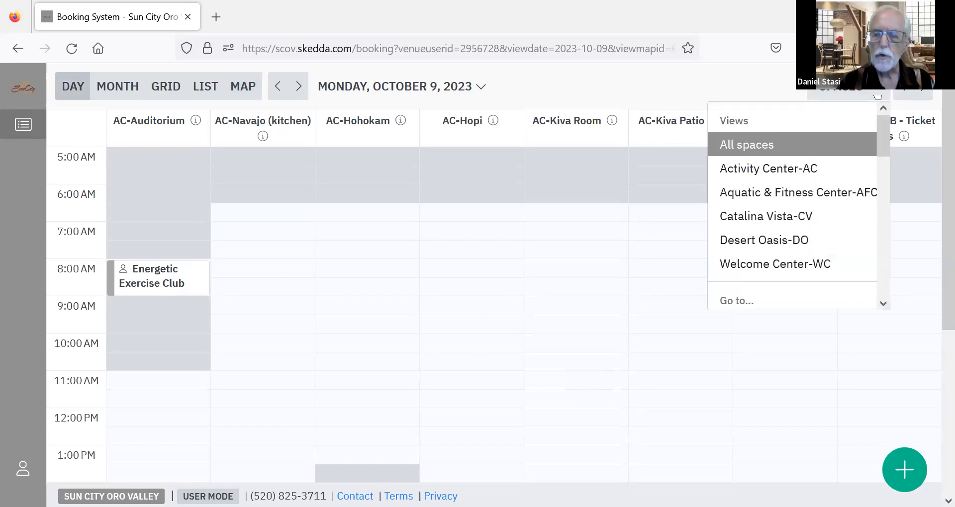
scroll("down", 3)
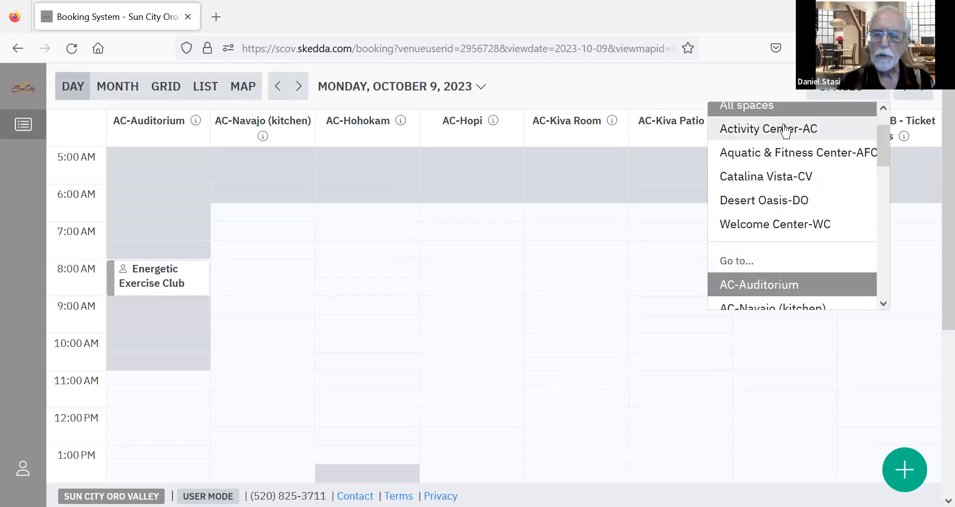
mouse_move(764, 200)
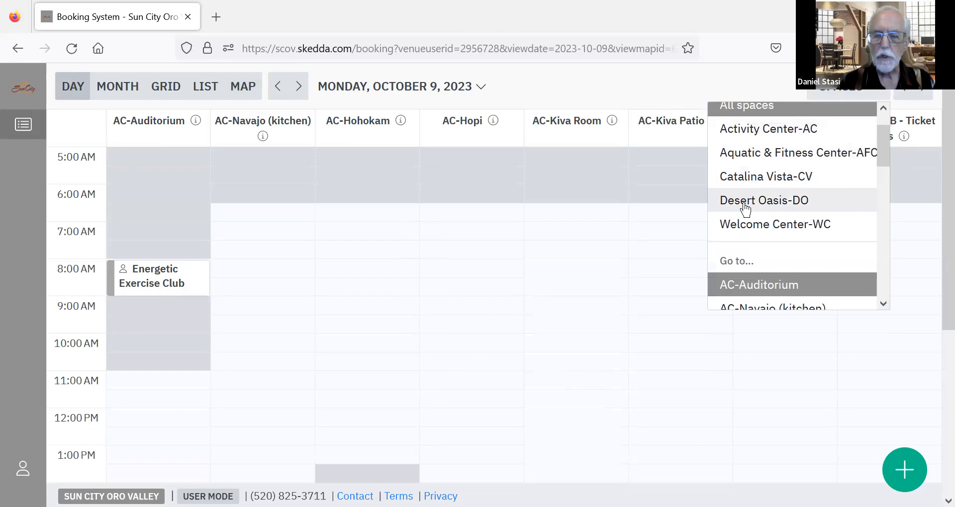
left_click(765, 177)
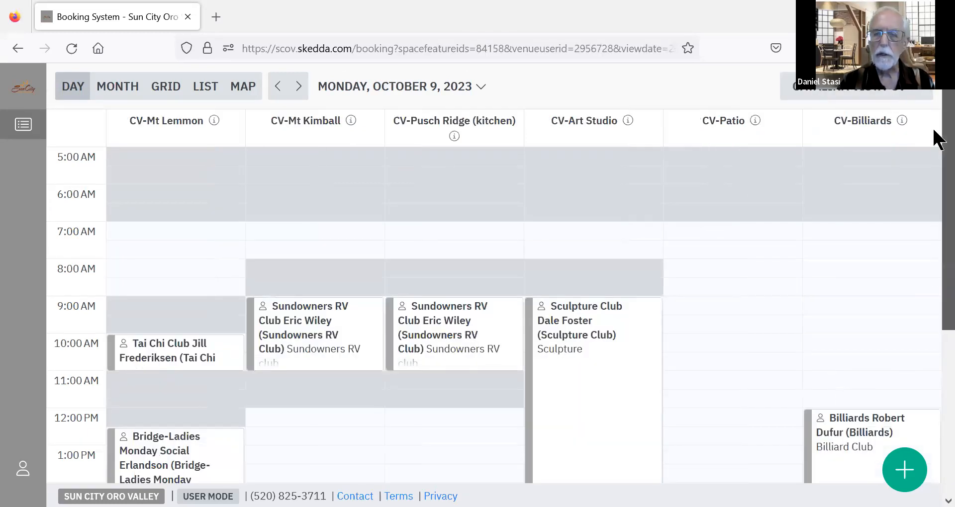
Scroll through Catalina Vista's October 9 club bookings and reopen the building views list
scroll("down", 3)
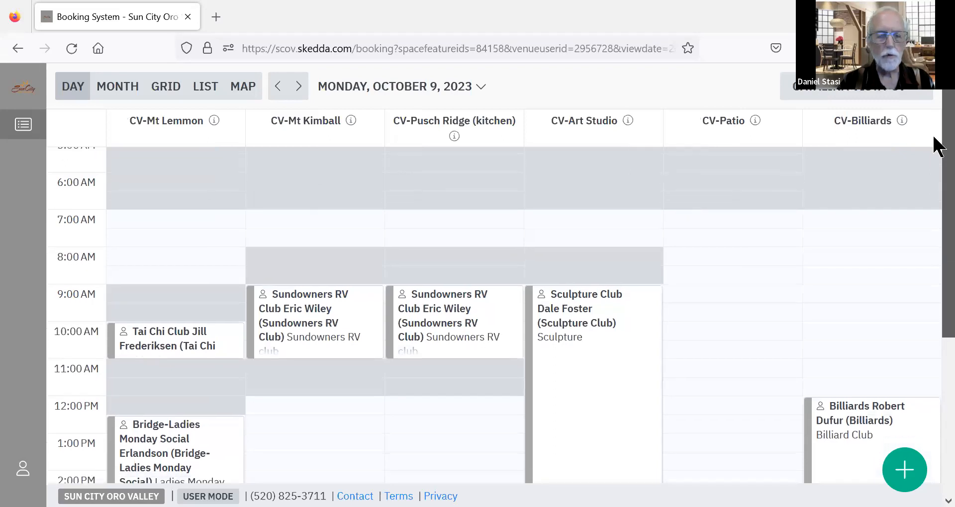
scroll("down", 3)
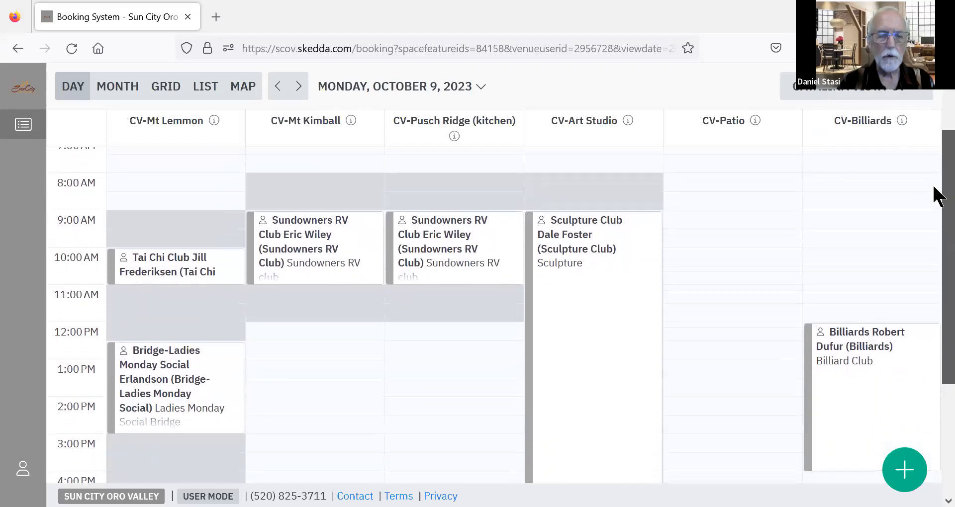
scroll("down", 3)
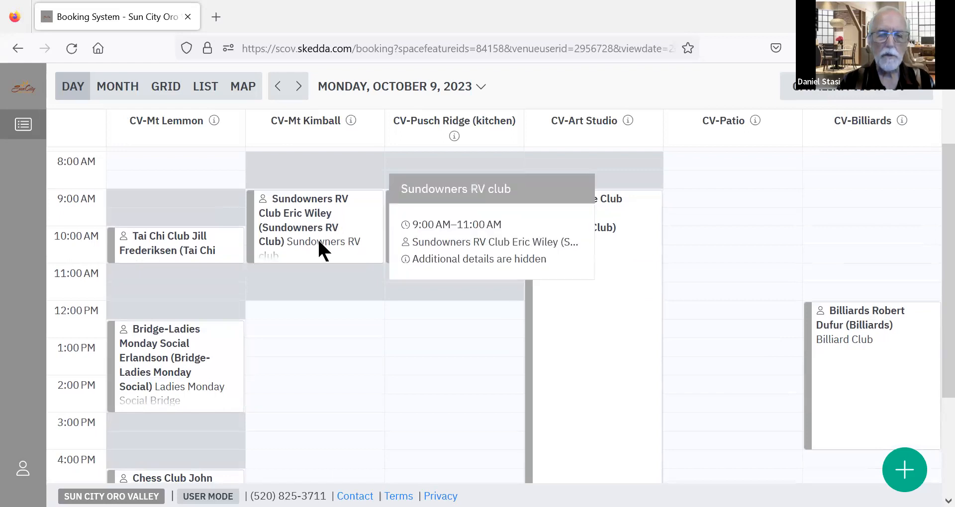
mouse_move(298, 228)
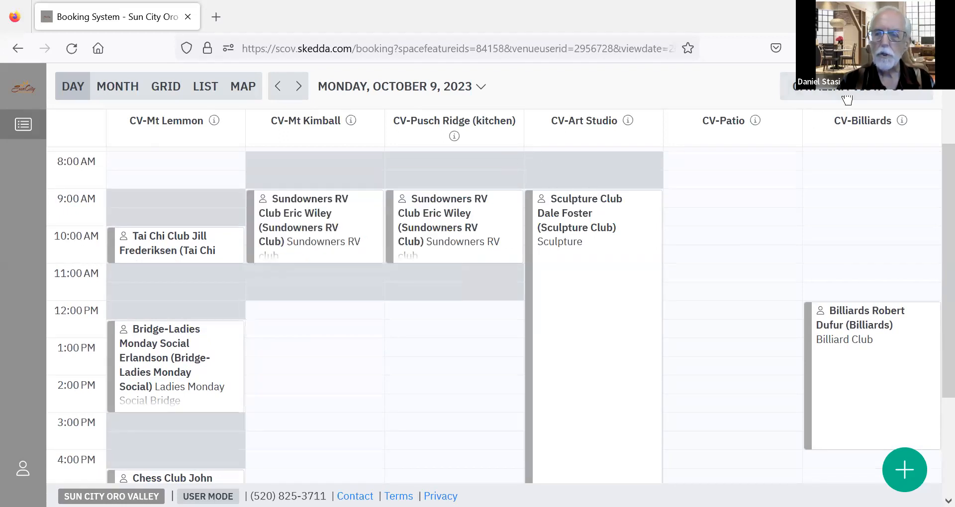
left_click(846, 97)
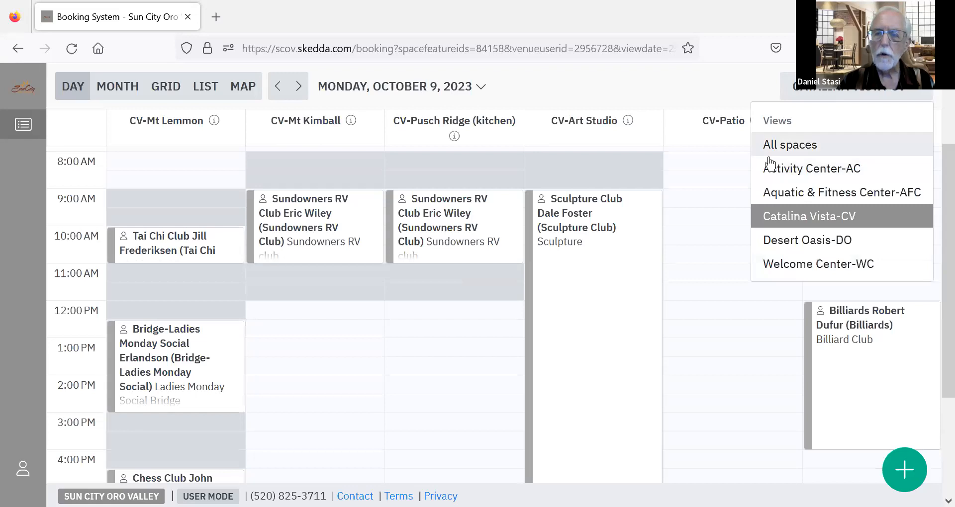
Show all spaces in List view and open the weekly Tai Chi Practice booking details
left_click(810, 168)
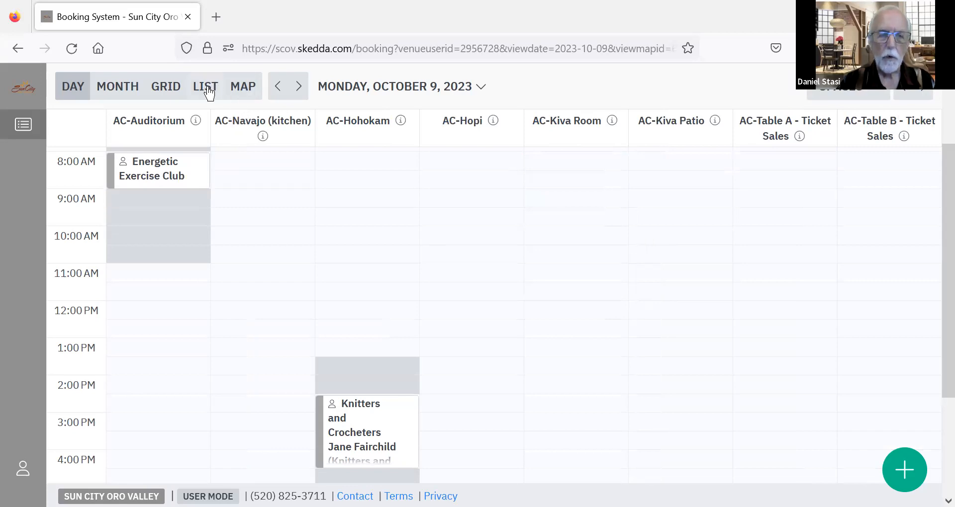
left_click(205, 86)
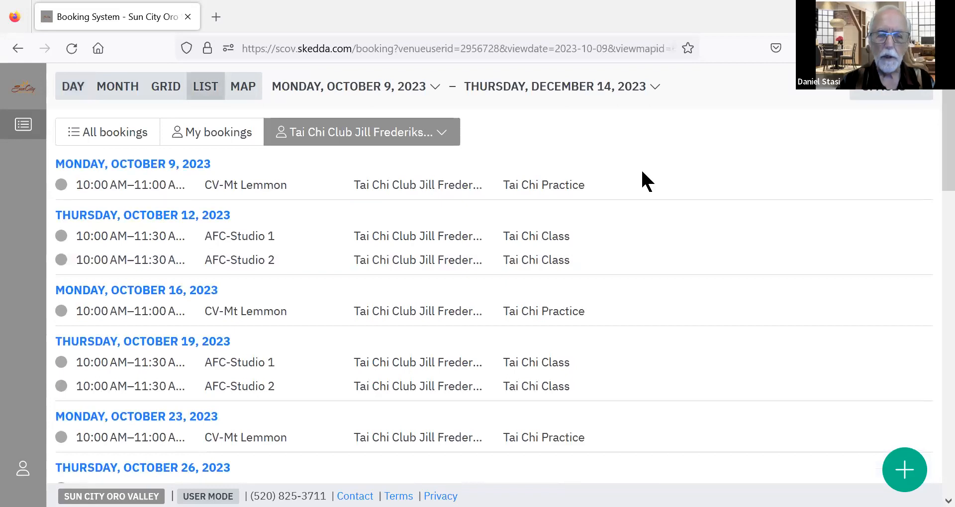
mouse_move(643, 207)
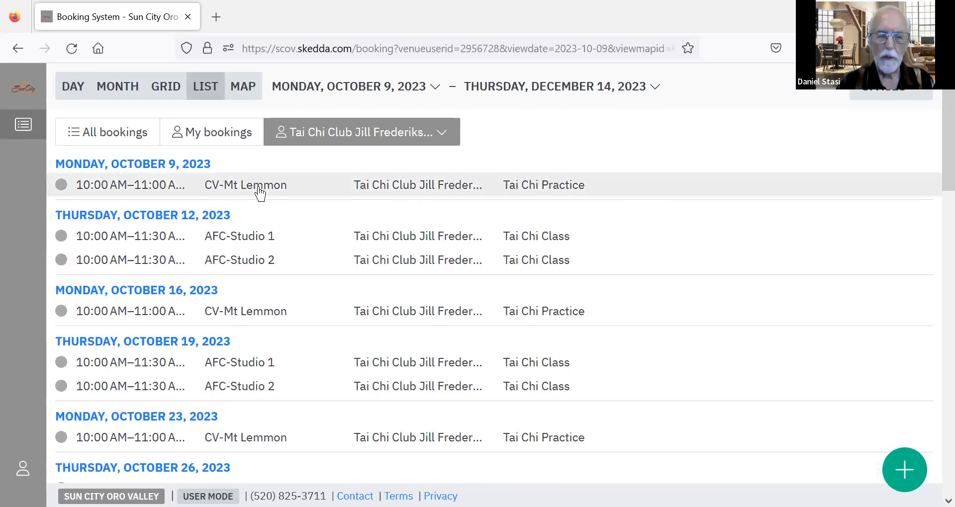
left_click(245, 184)
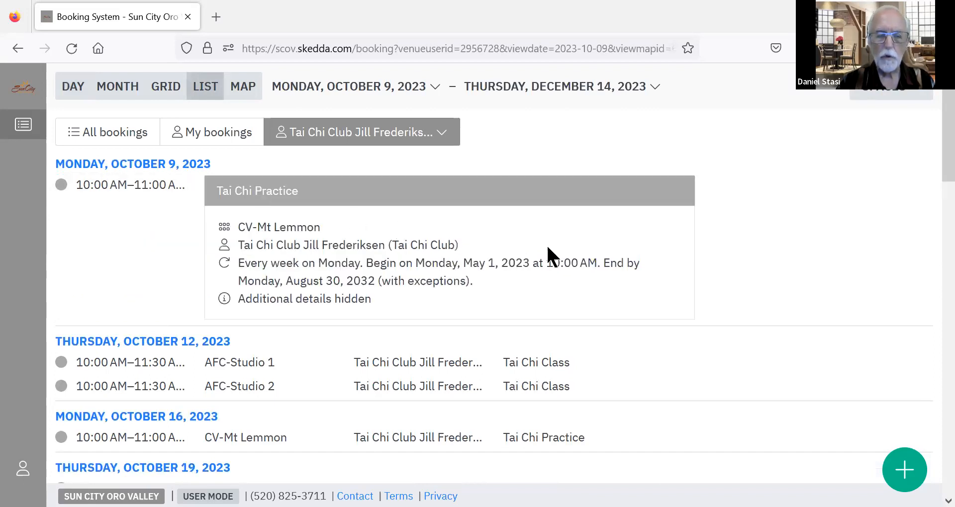
mouse_move(712, 172)
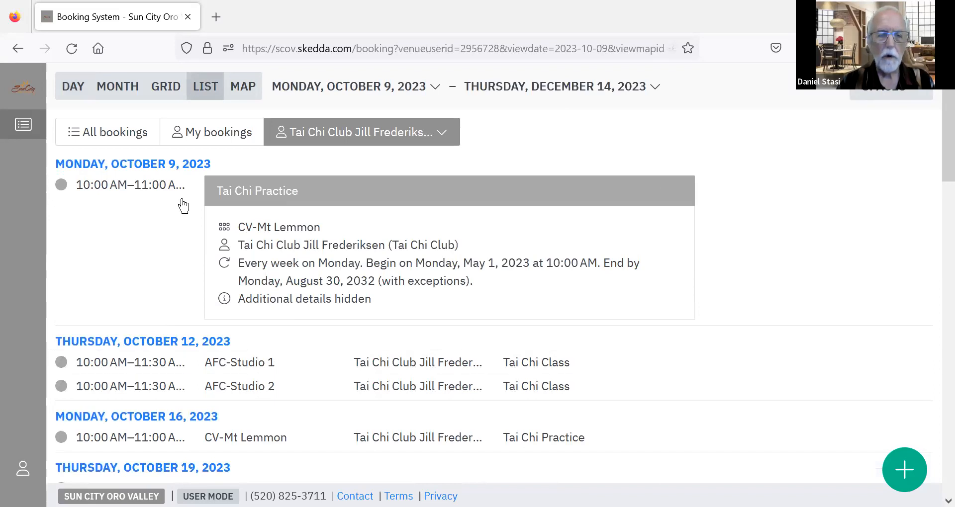
mouse_move(194, 184)
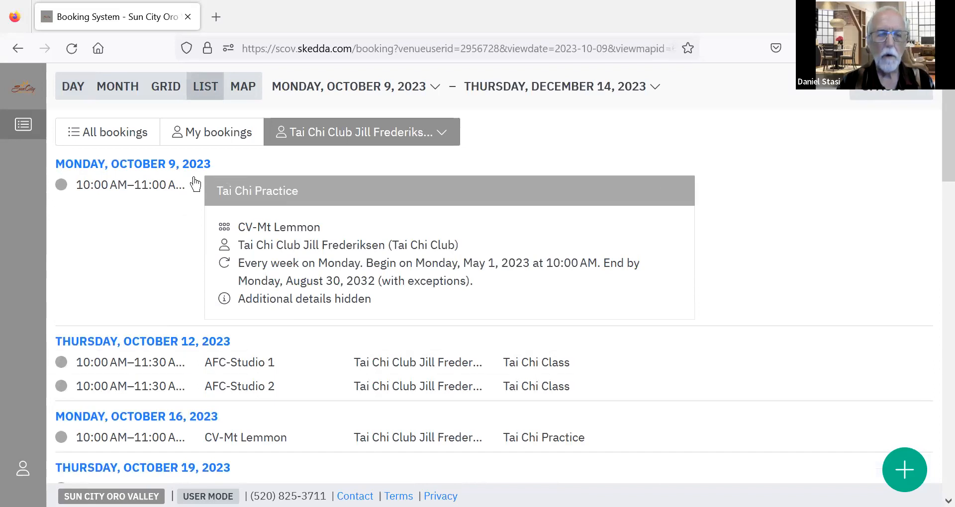
mouse_move(410, 195)
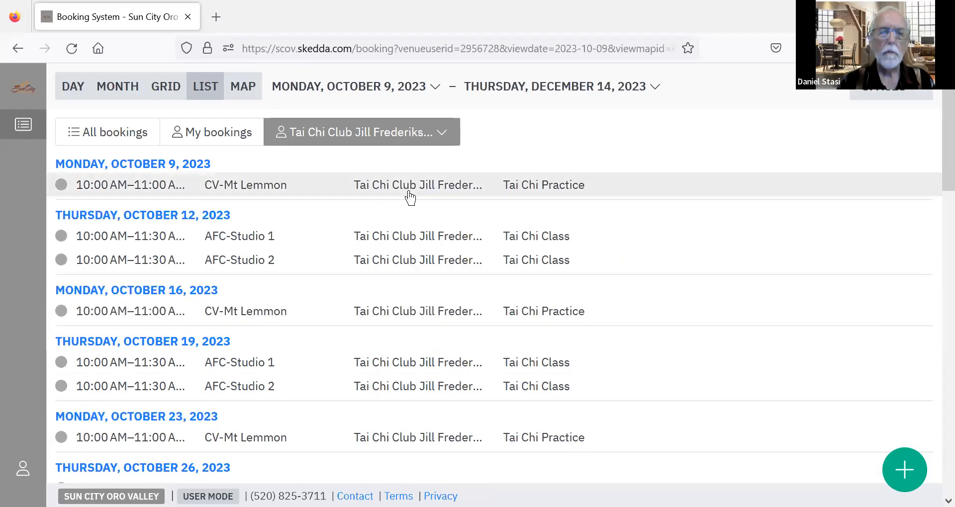
mouse_move(587, 380)
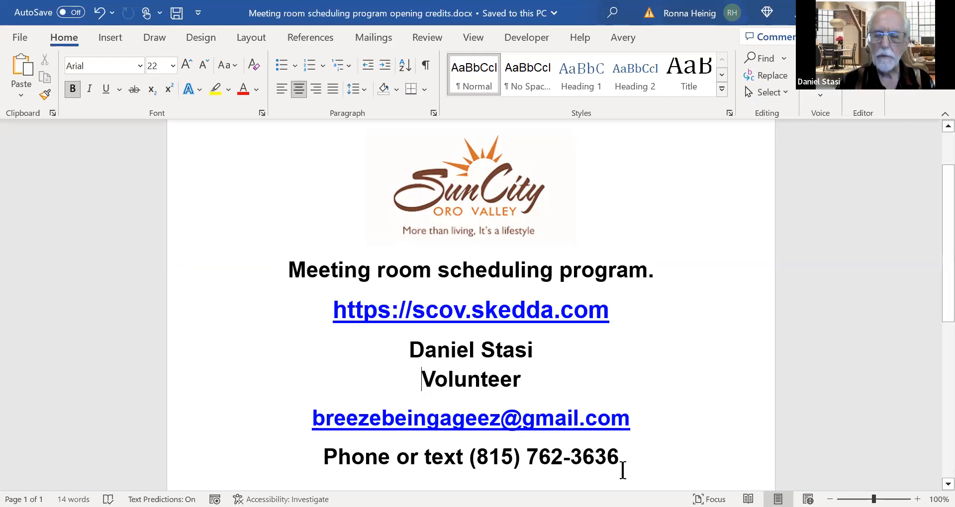
mouse_move(904, 399)
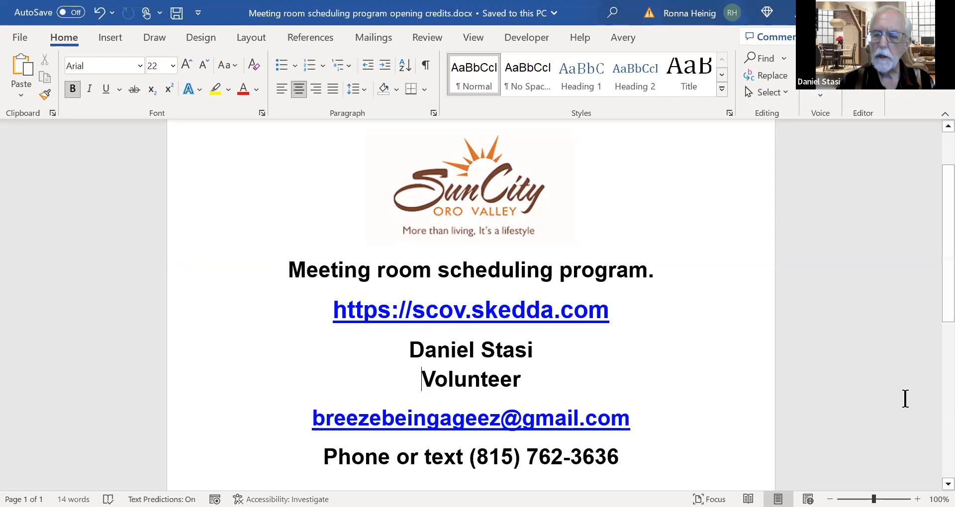